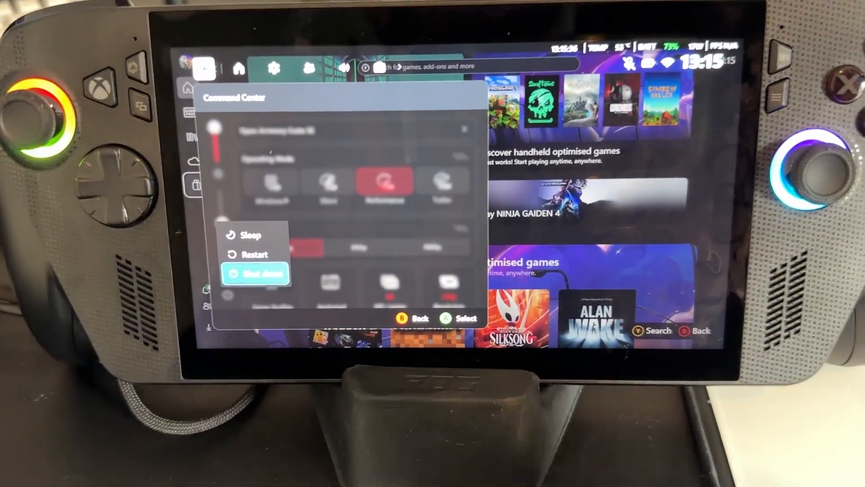
Choose Shut down in the Command Center power menu and confirm it with A.
left_click(255, 273)
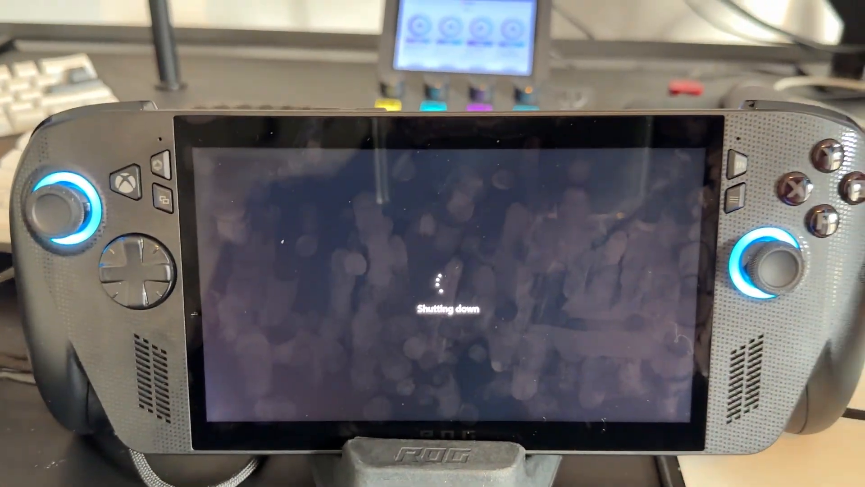